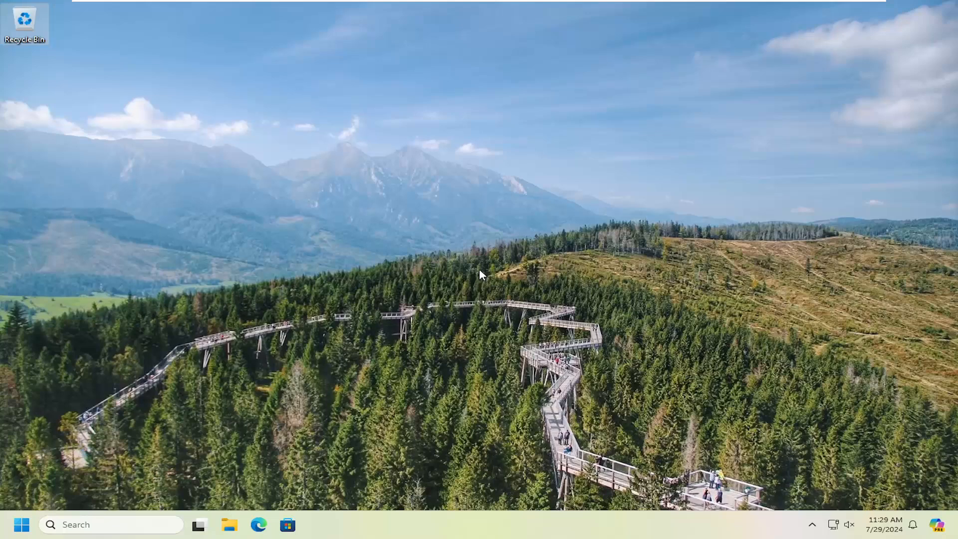
mouse_move(439, 136)
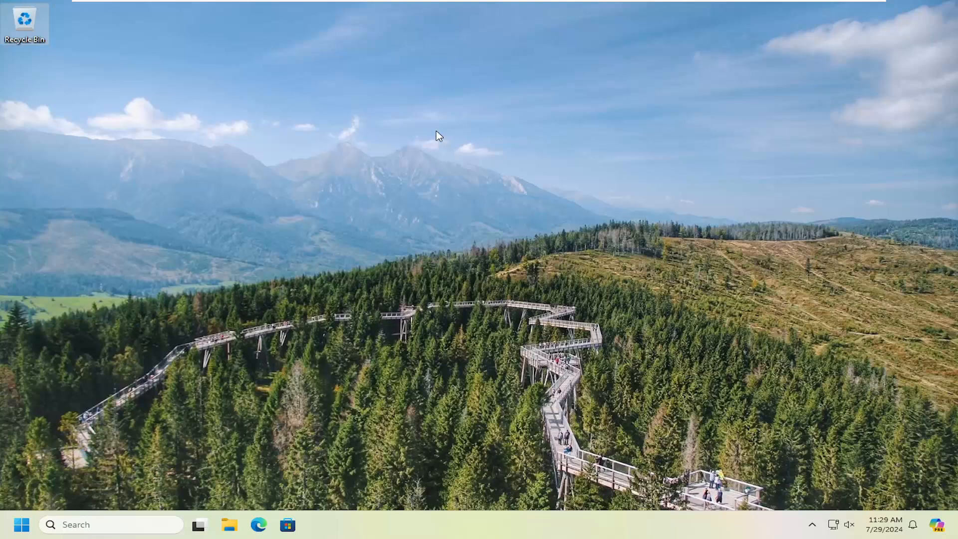
Dismiss the desktop context menu without choosing anything
right_click(439, 135)
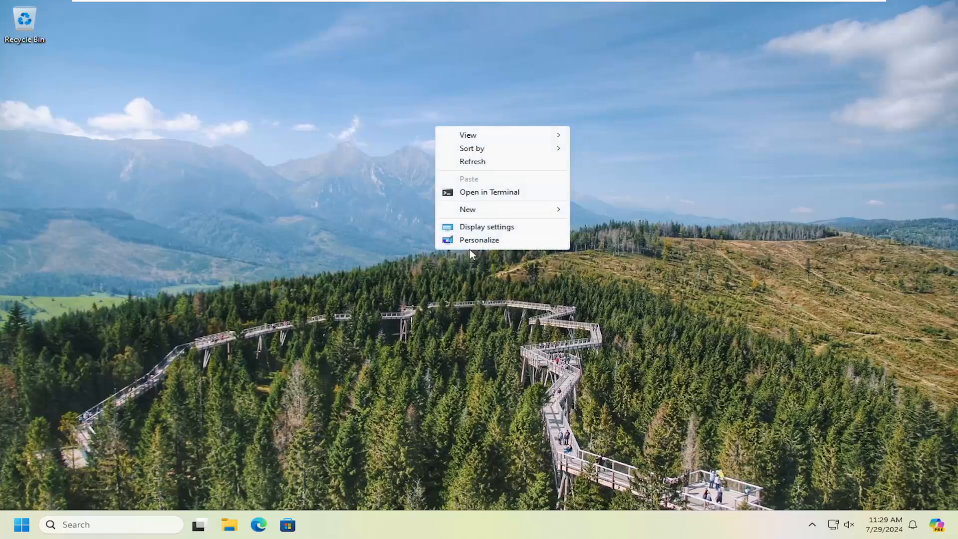
mouse_move(219, 182)
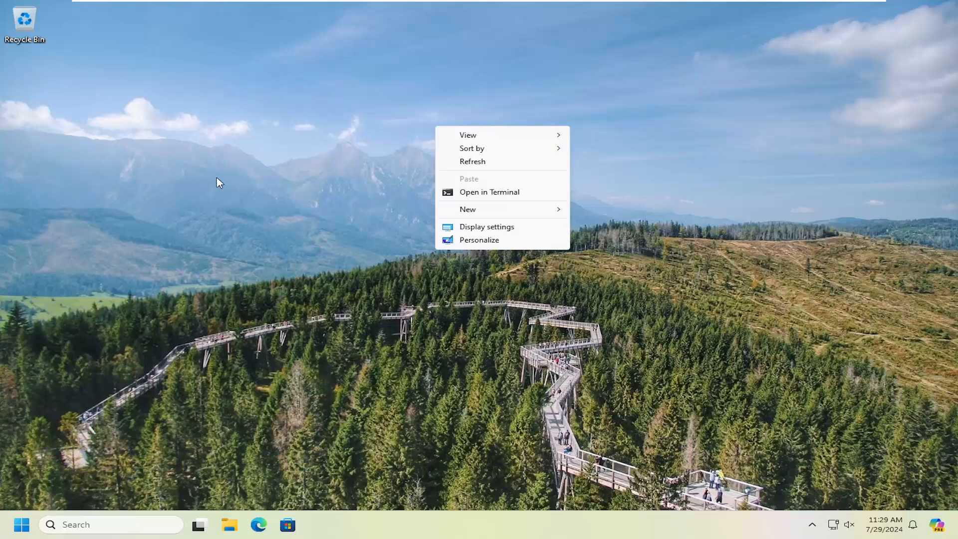
click(296, 232)
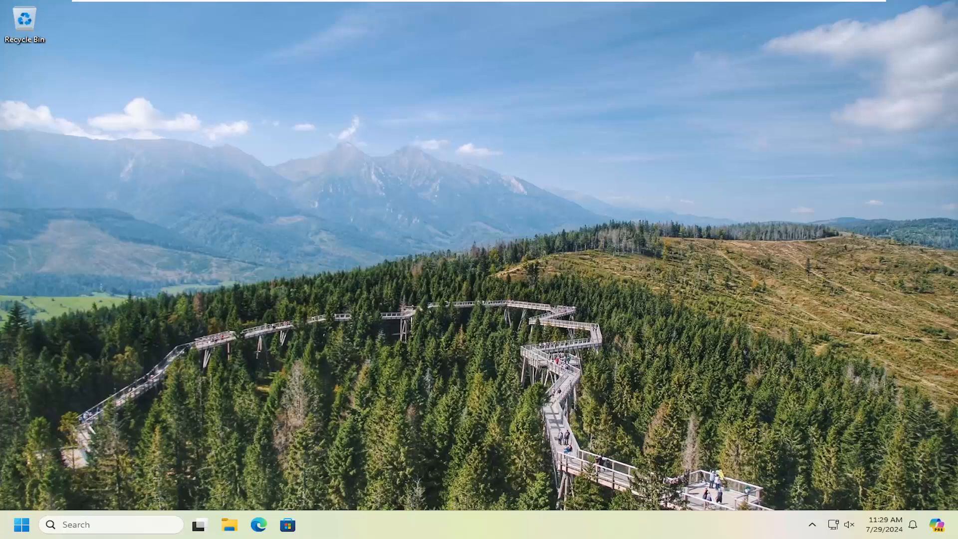
mouse_move(21, 524)
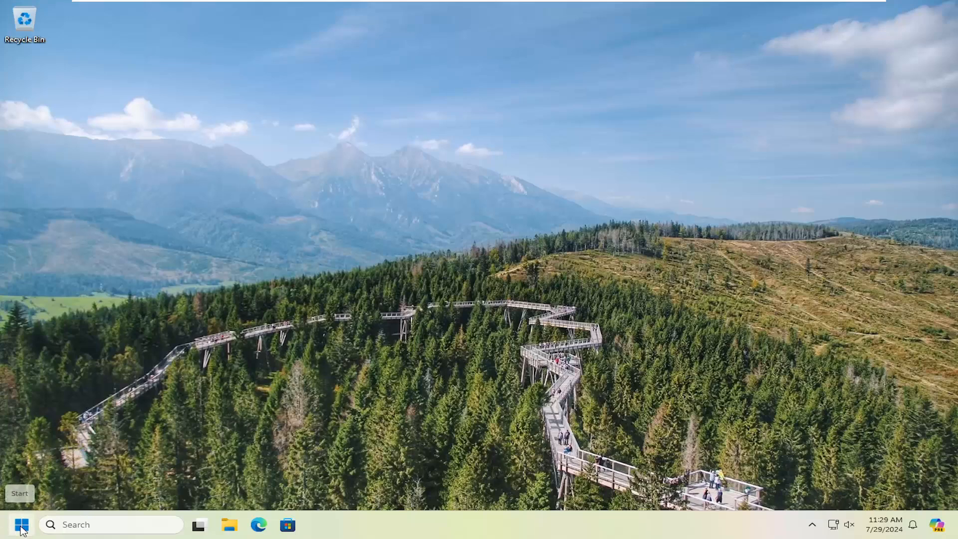
Launch Command Prompt as administrator from Start search 'cmd' and approve the UAC prompt
text(cmd)
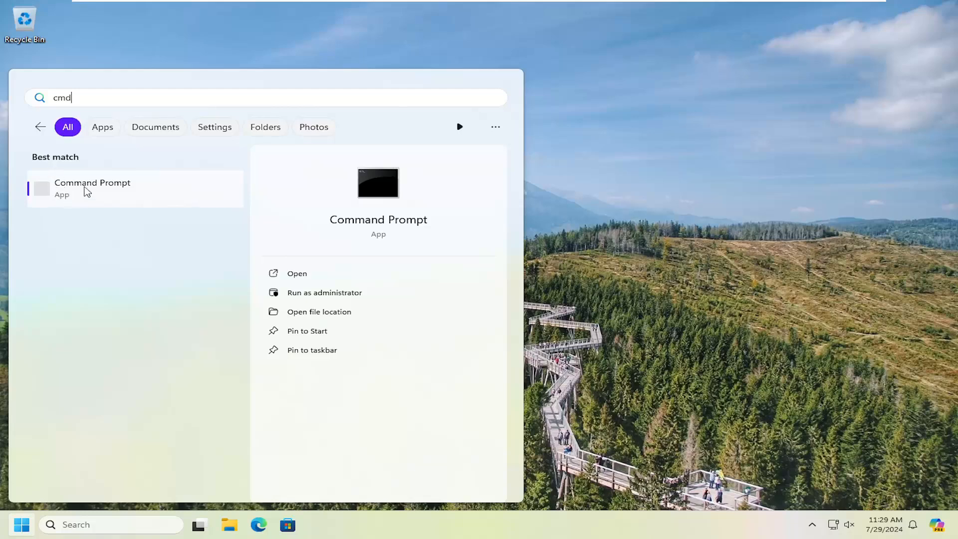
right_click(91, 188)
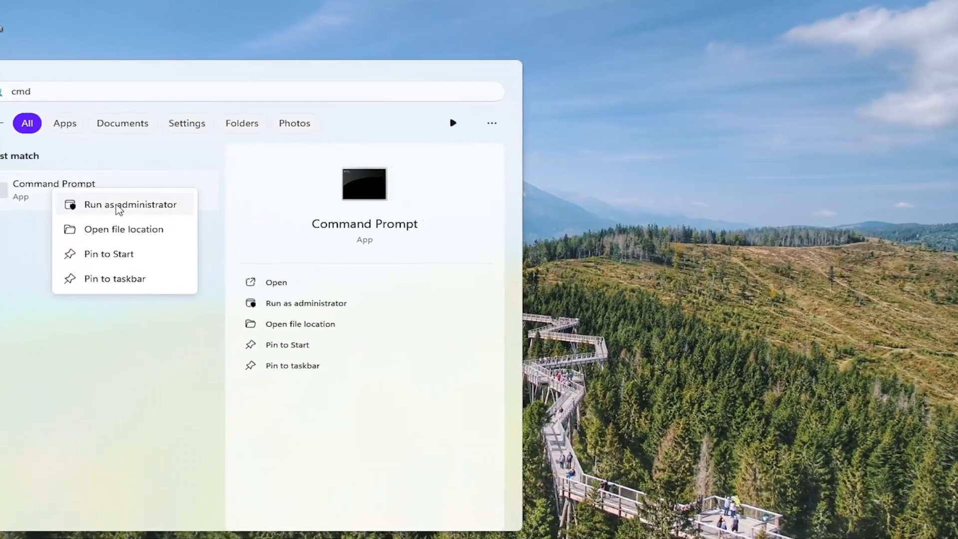
click(130, 204)
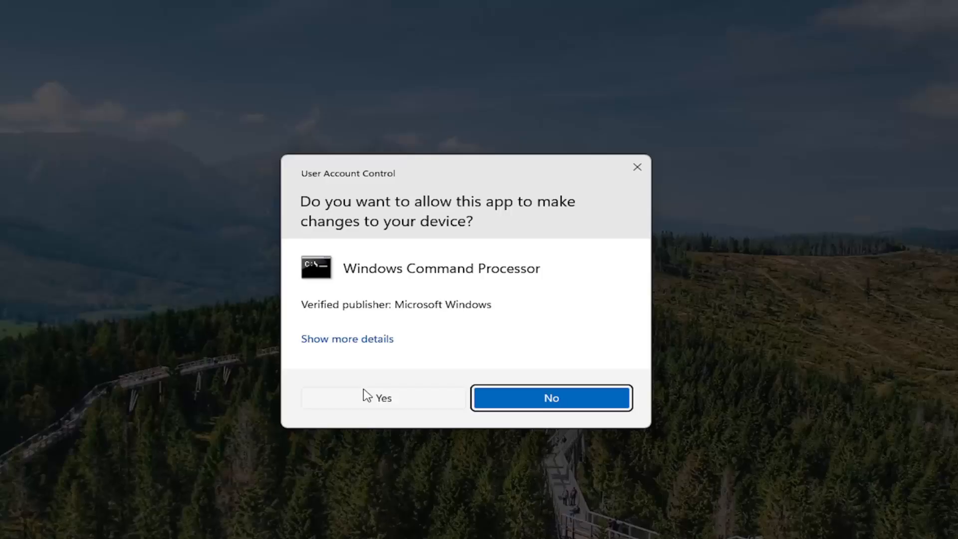
click(382, 398)
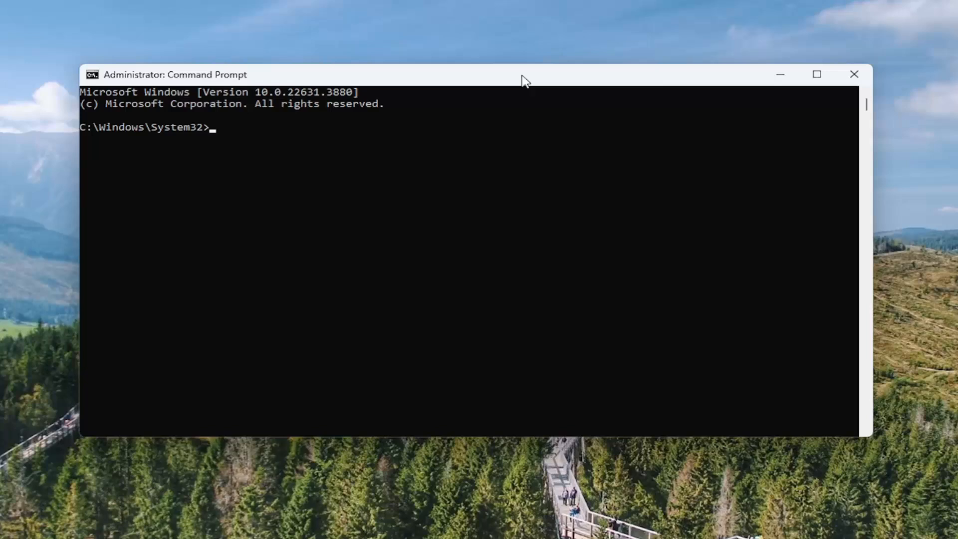
Run diskpart, then 'list disk' to show Disk 0 online at 65 GB
text(diskpart)
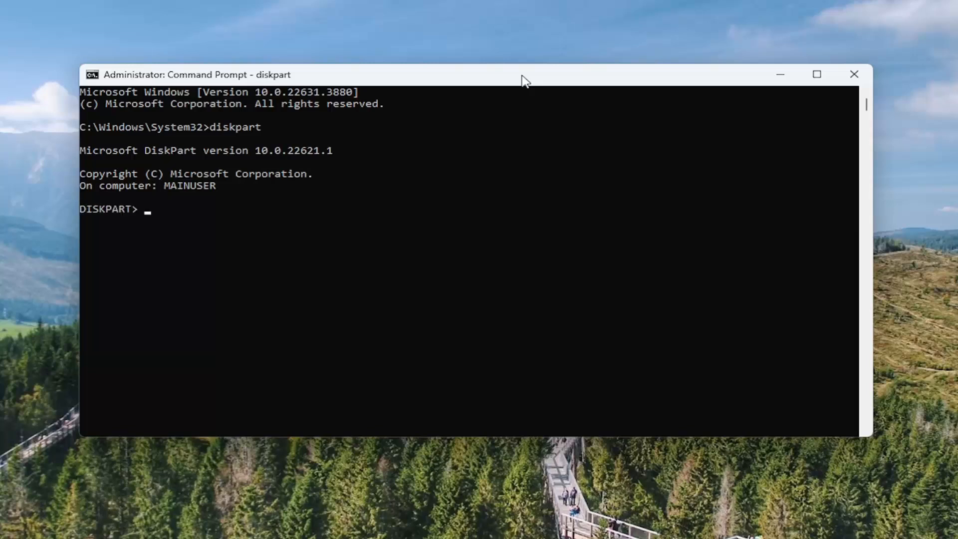
text(list)
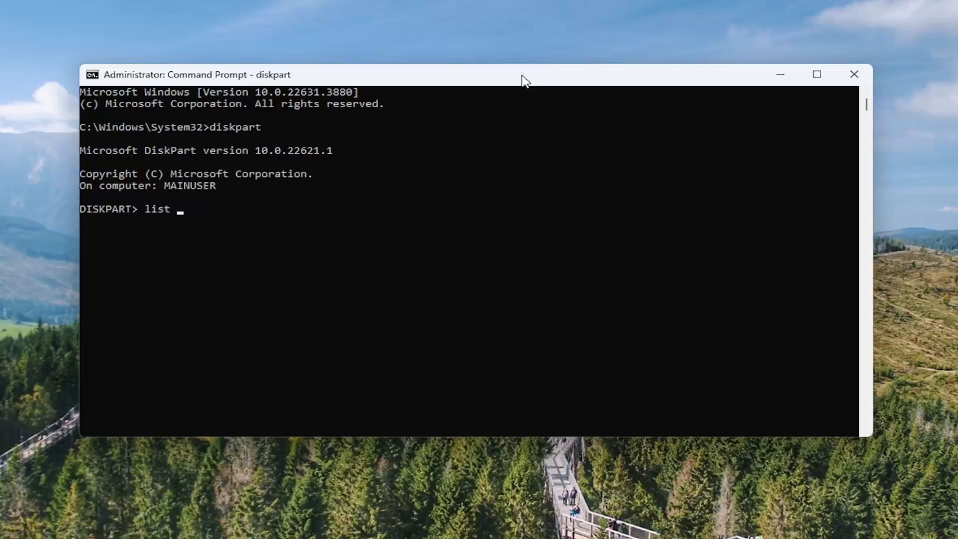
text(disk)
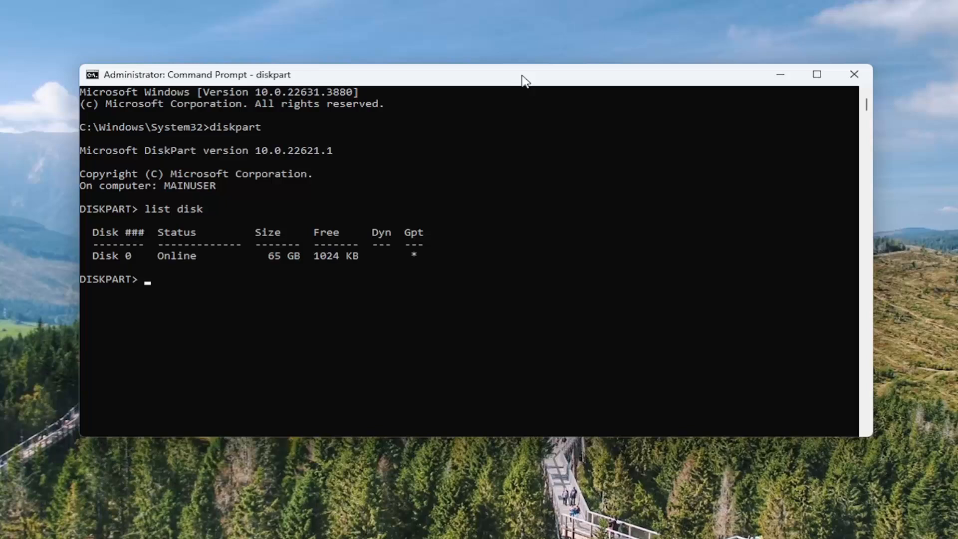
mouse_move(553, 93)
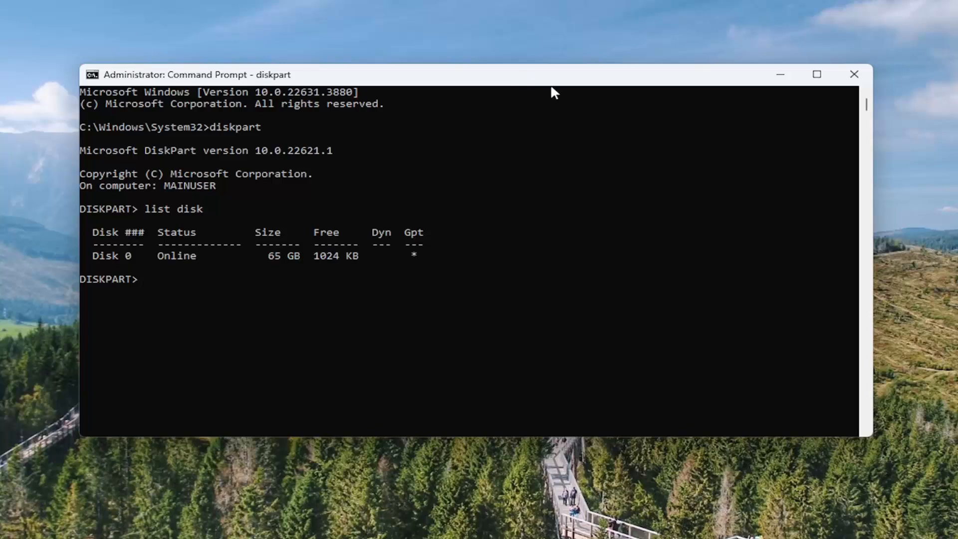
mouse_move(323, 246)
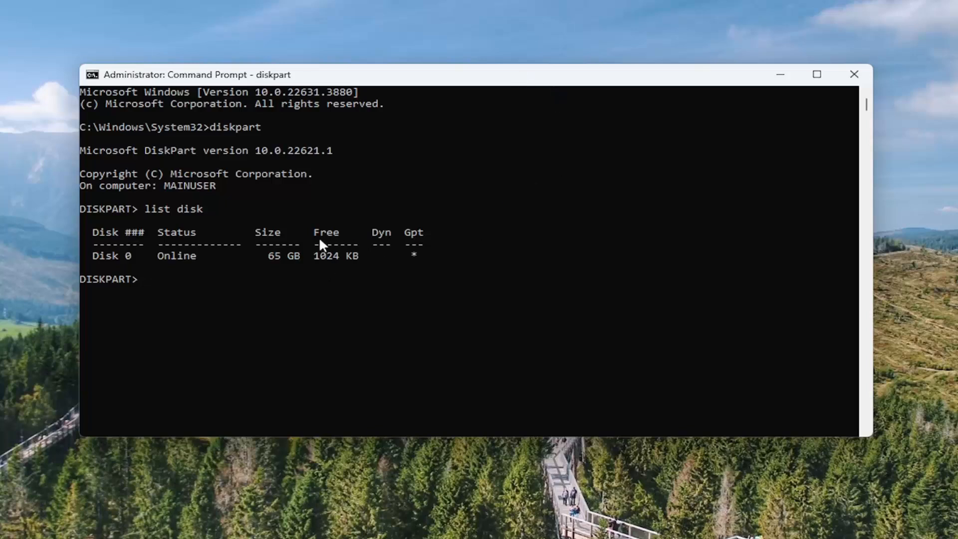
mouse_move(282, 245)
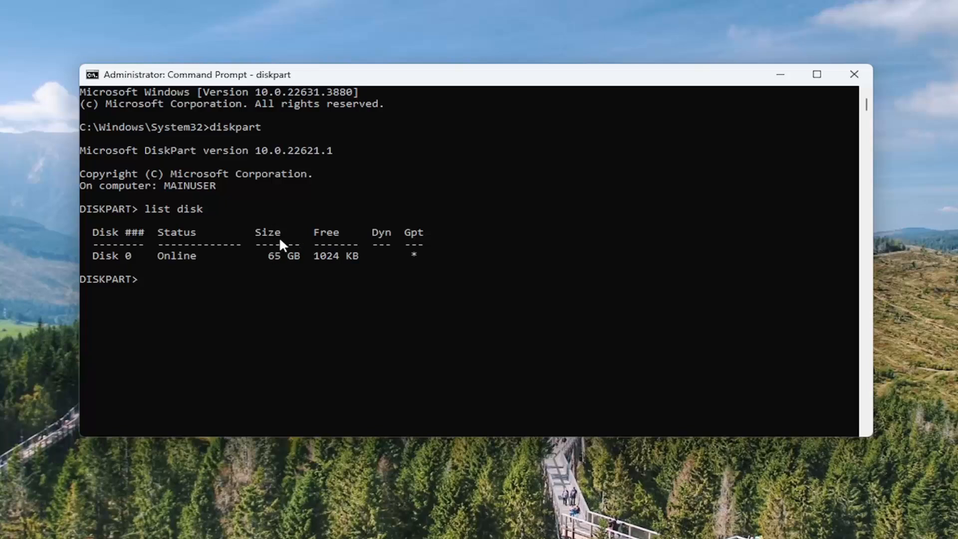
mouse_move(281, 262)
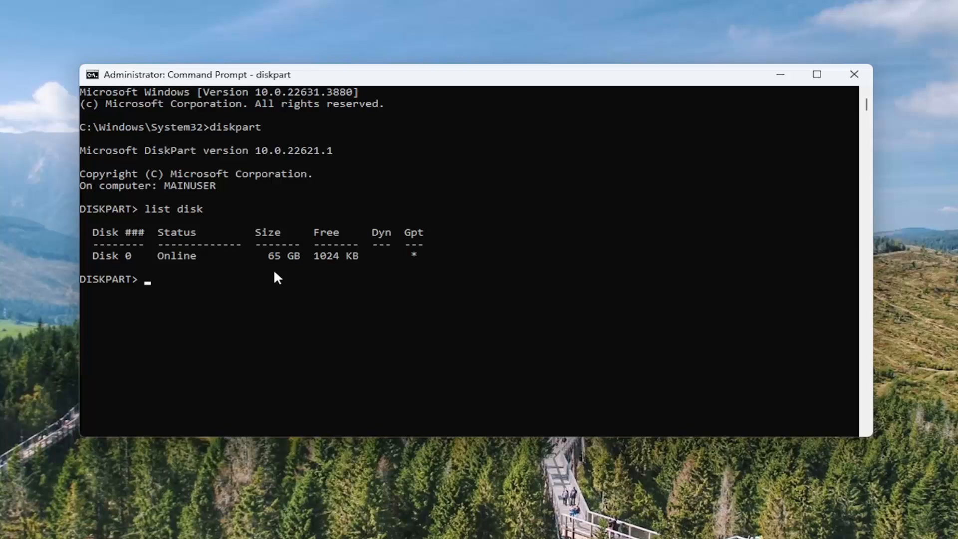
mouse_move(273, 264)
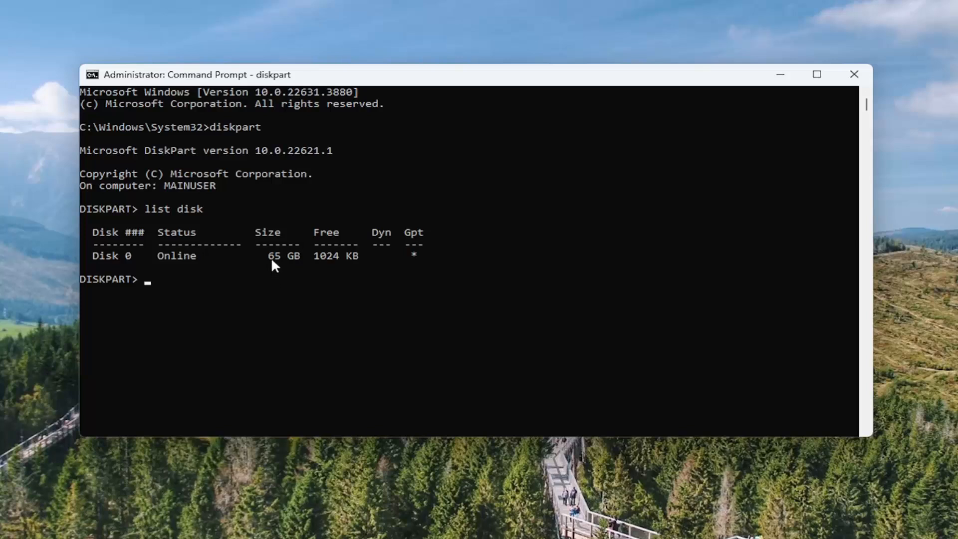
mouse_move(260, 289)
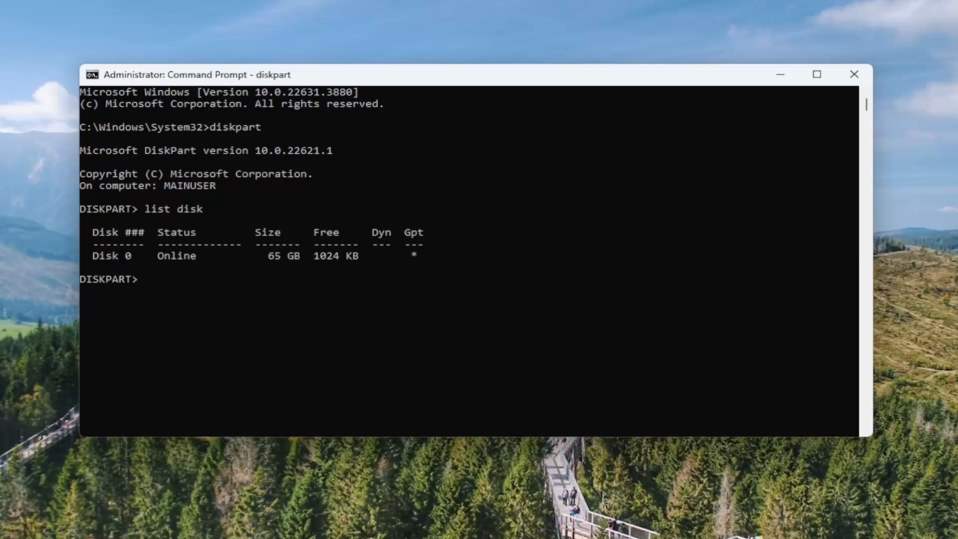
mouse_move(167, 296)
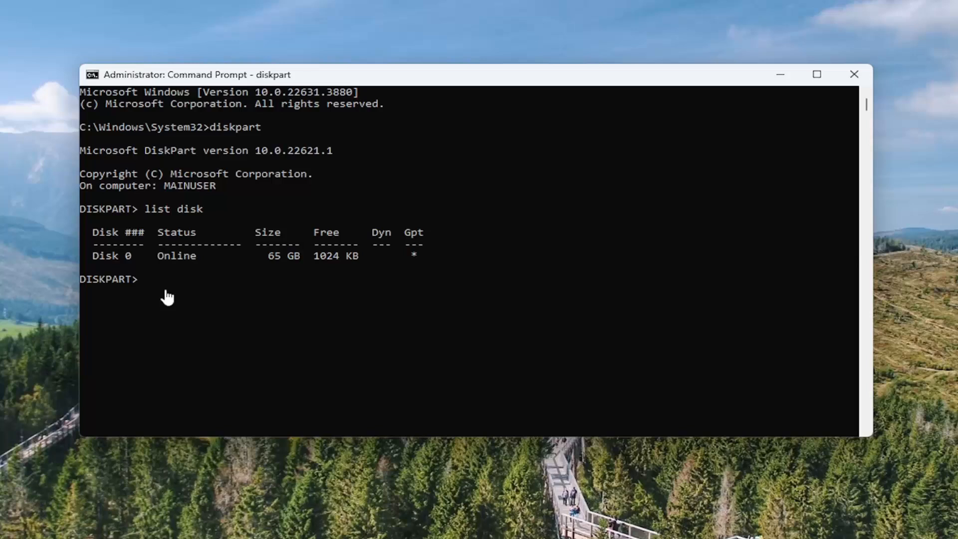
Enter 'select disk' at the DISKPART prompt to target disk 0
text(select)
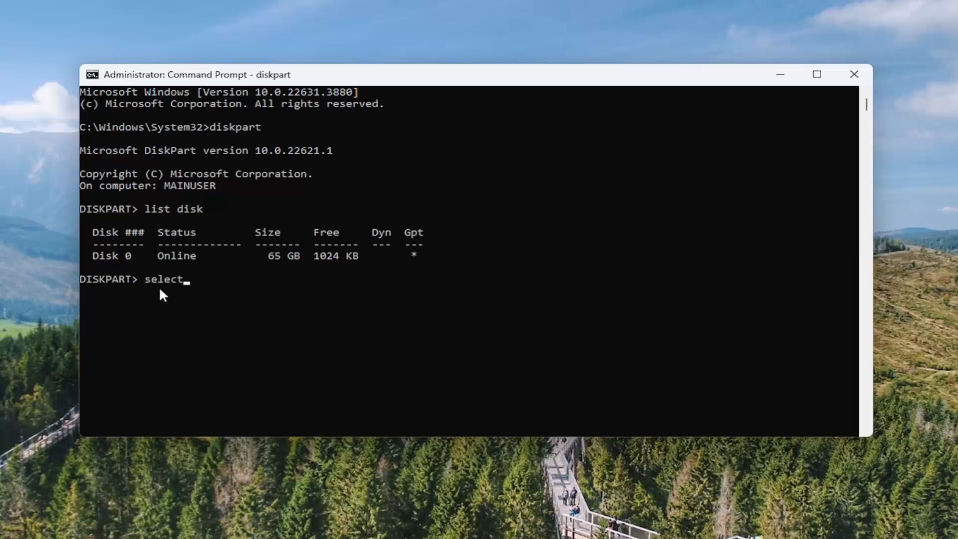
text(dis)
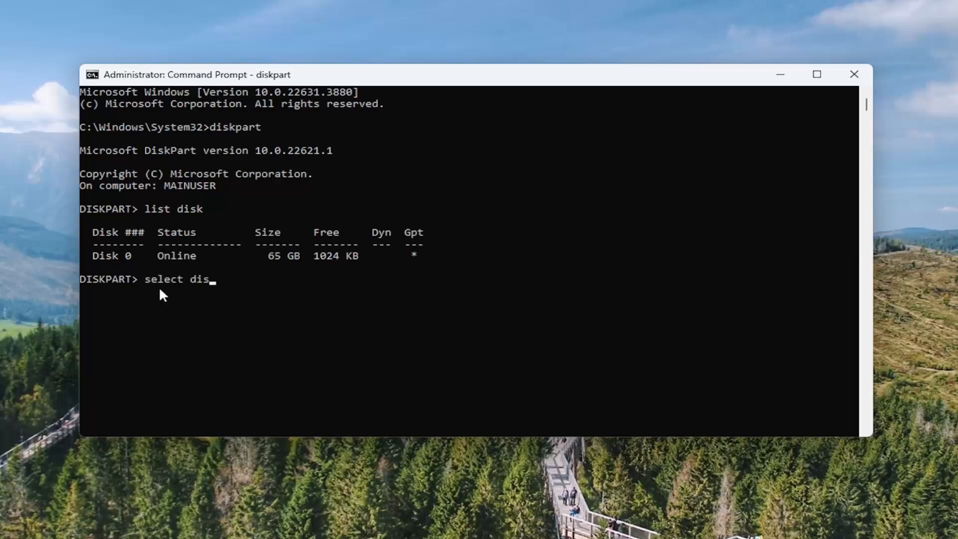
text(k)
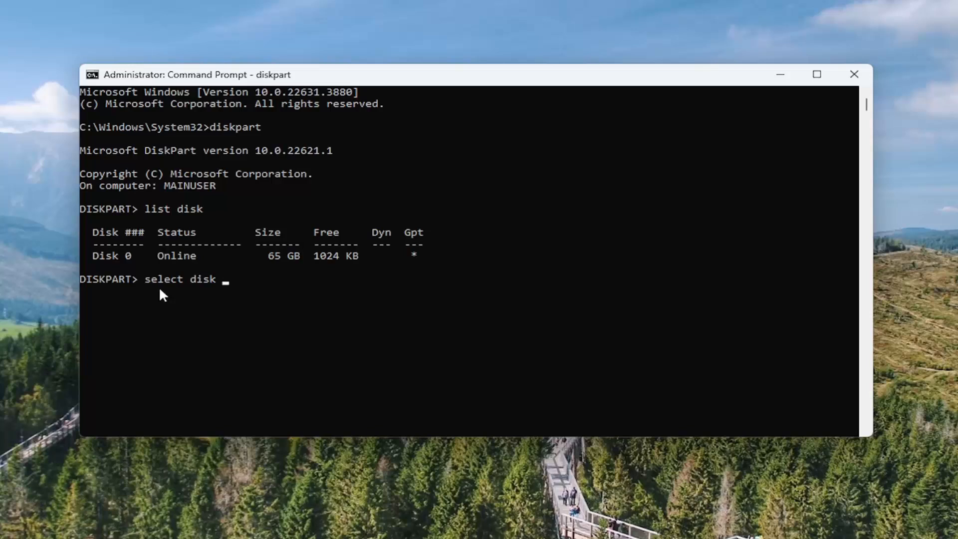
mouse_move(135, 271)
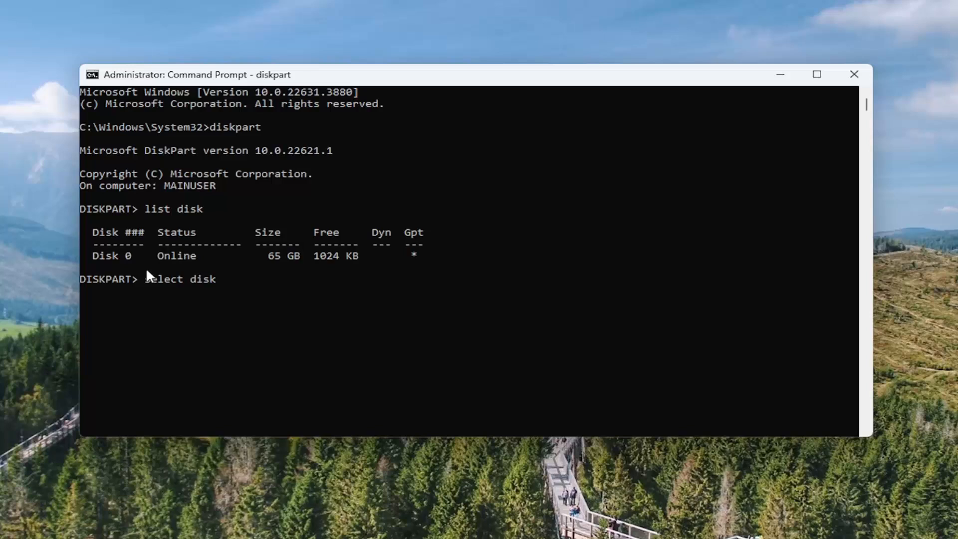
mouse_move(163, 331)
text( 0)
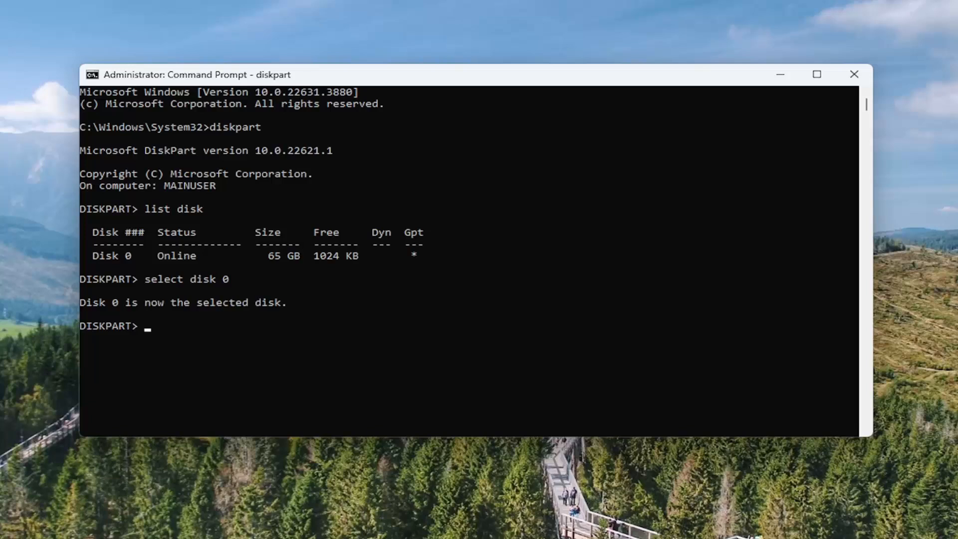
mouse_move(443, 339)
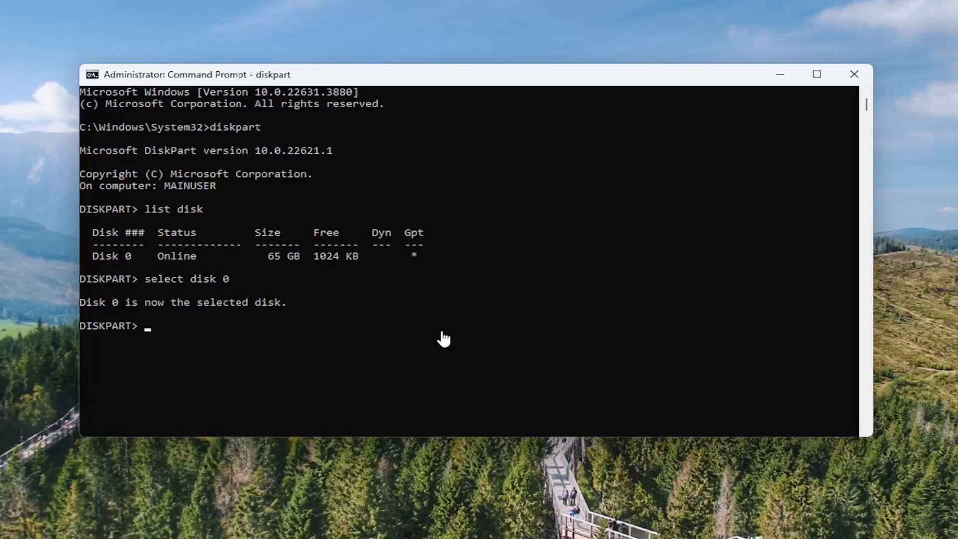
mouse_move(294, 387)
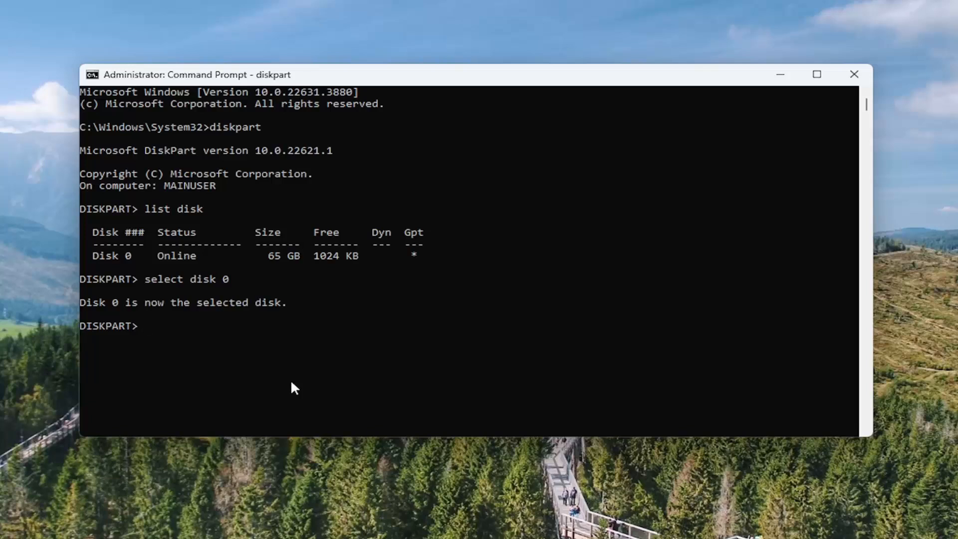
Enter 'attributes disk clear readonly' to remove disk 0's read-only flag
text(at)
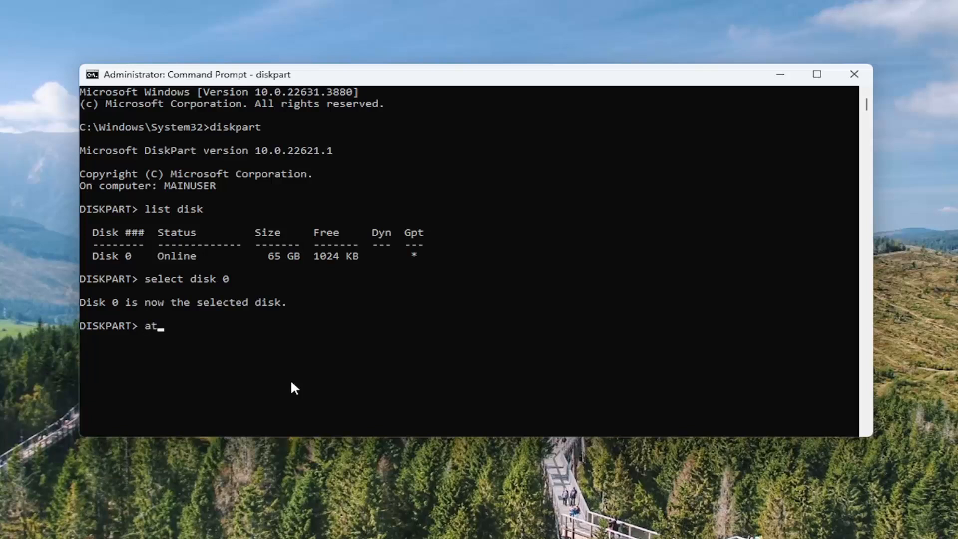
text(trib)
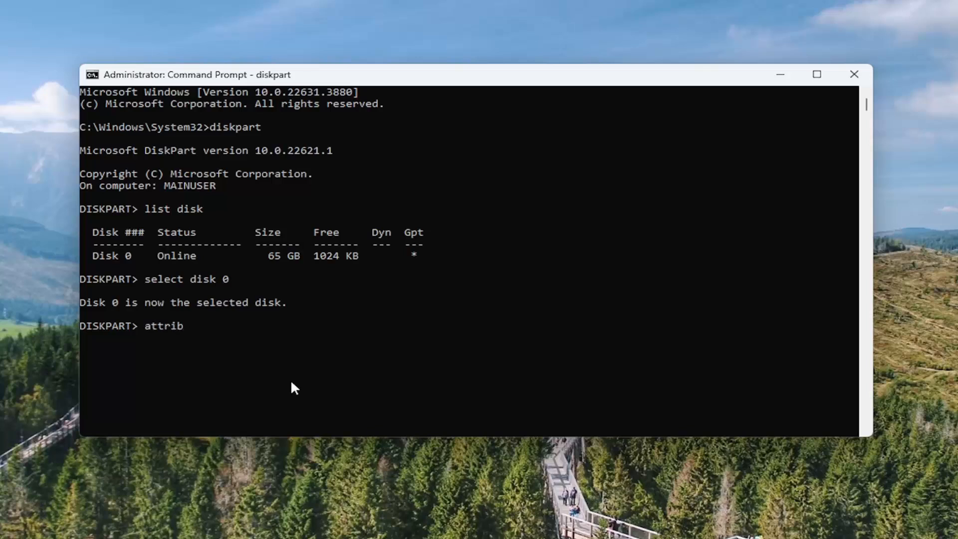
text(utes)
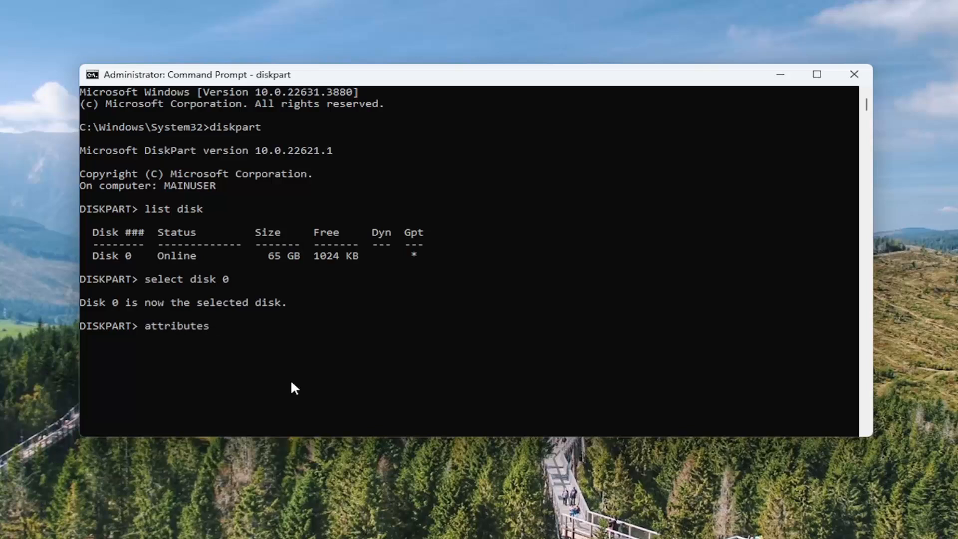
text(d)
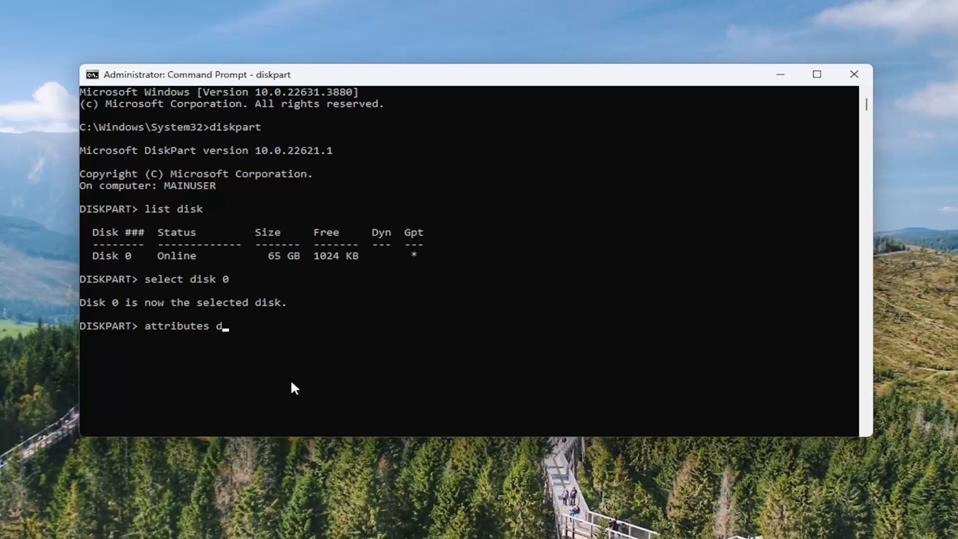
text(isk cl)
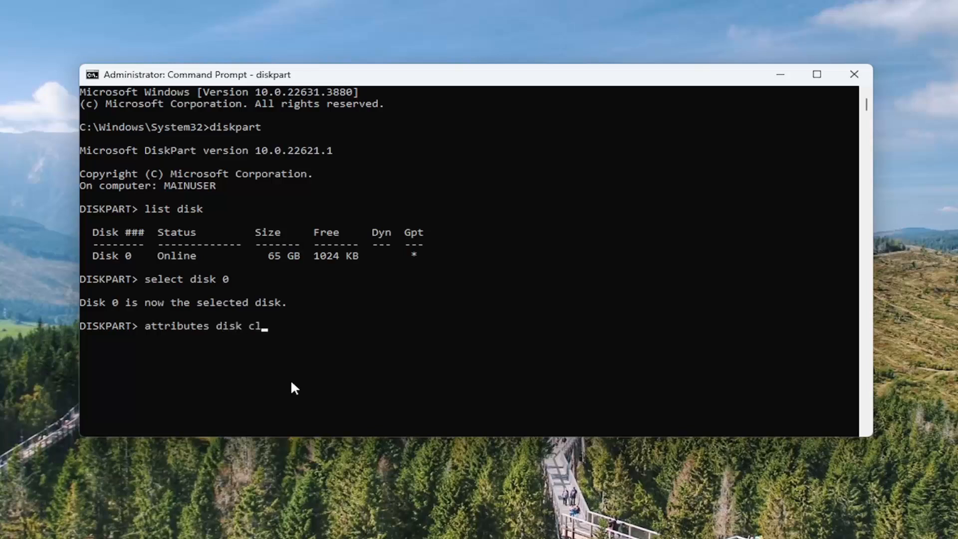
text(ear re)
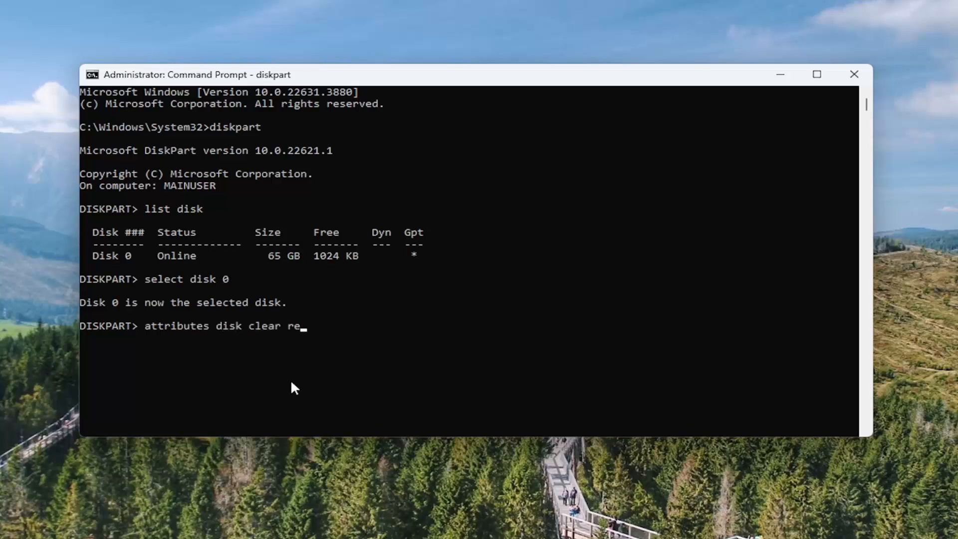
text(adonly)
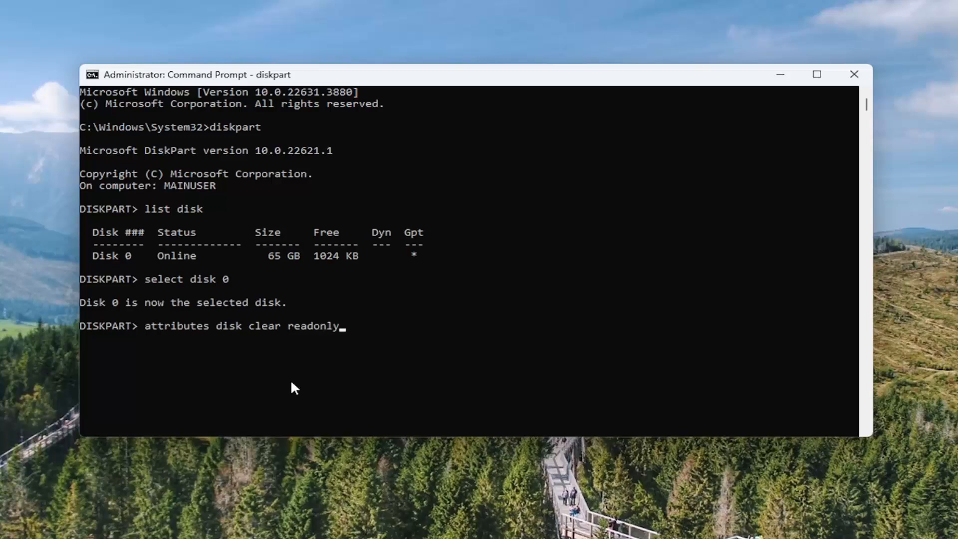
mouse_move(193, 340)
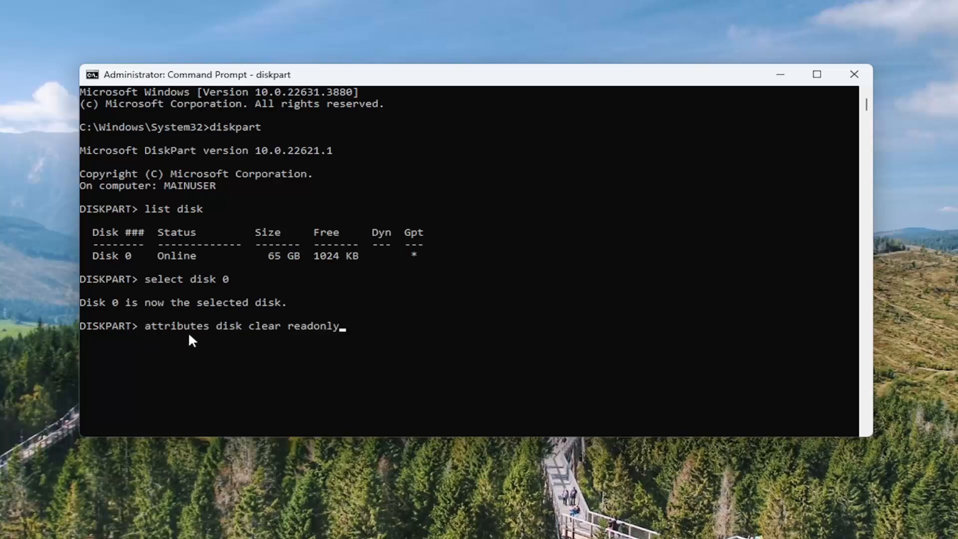
mouse_move(247, 347)
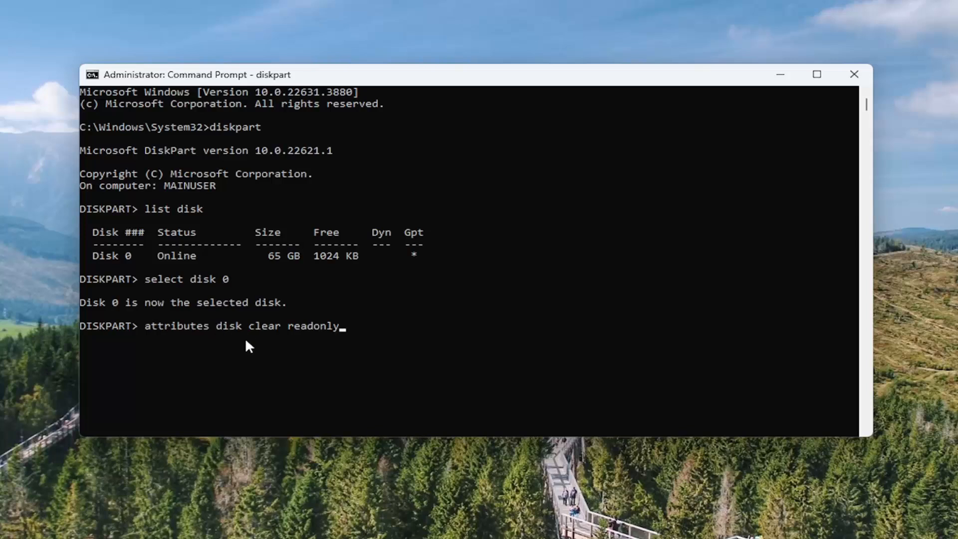
mouse_move(321, 339)
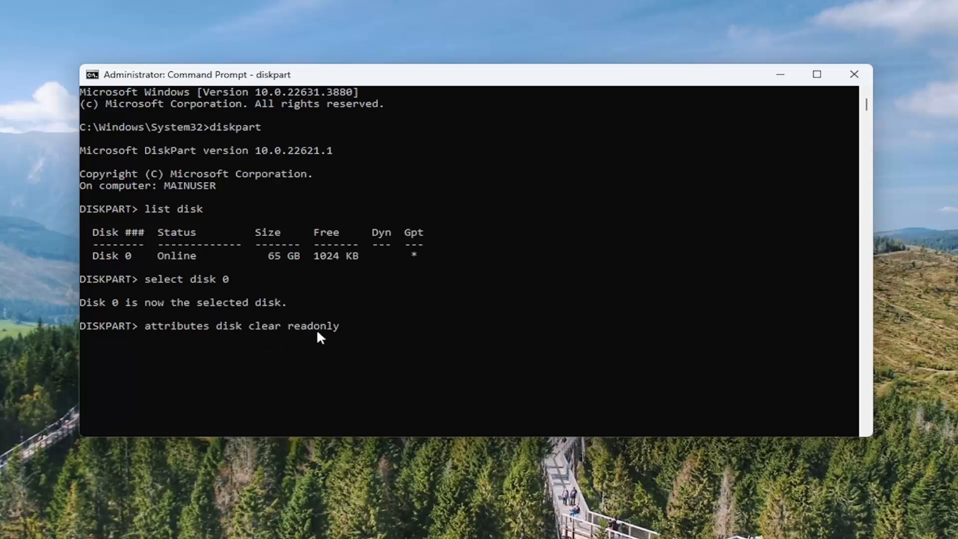
mouse_move(296, 369)
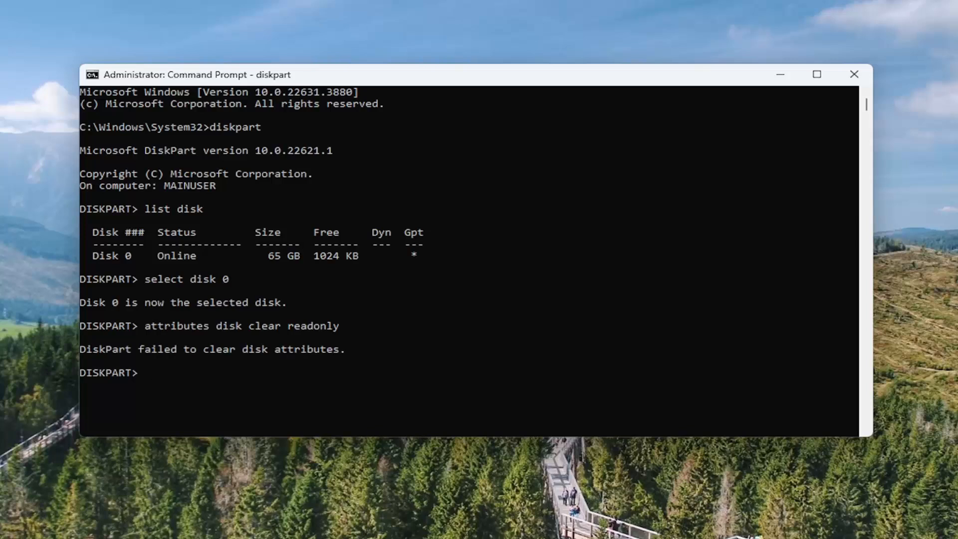
mouse_move(384, 425)
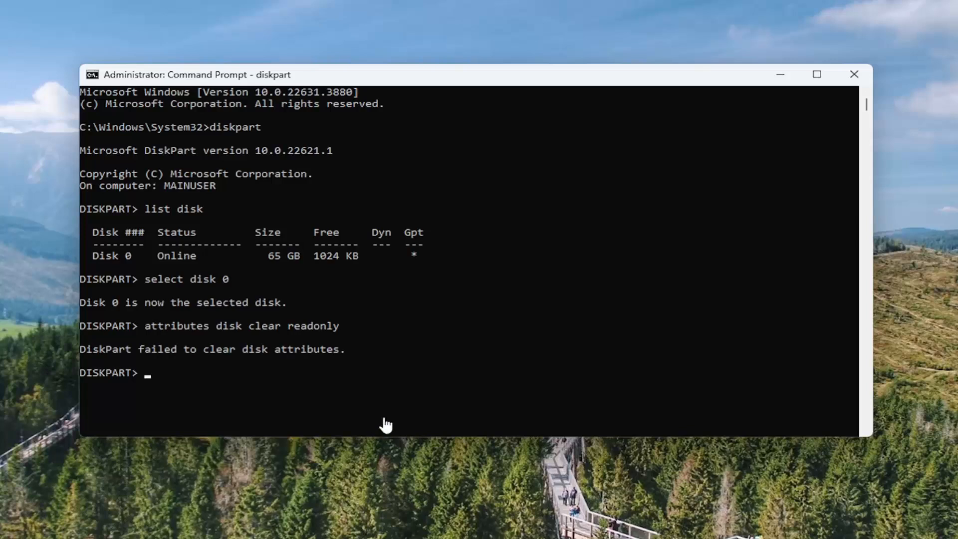
mouse_move(154, 372)
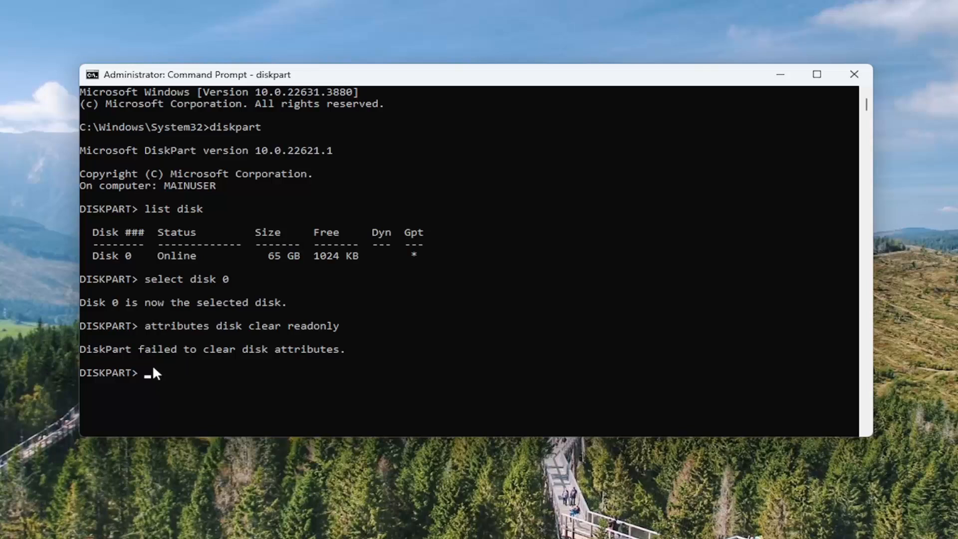
mouse_move(169, 303)
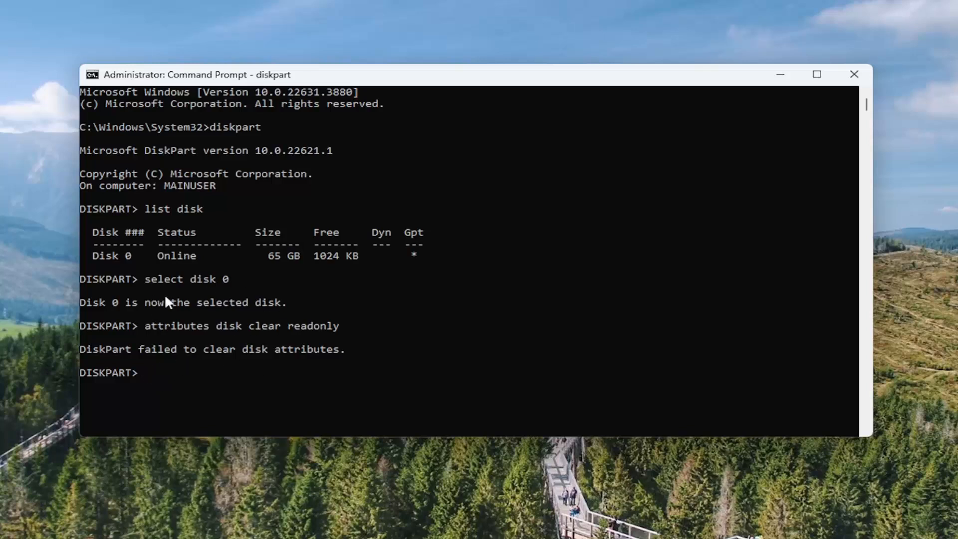
mouse_move(171, 371)
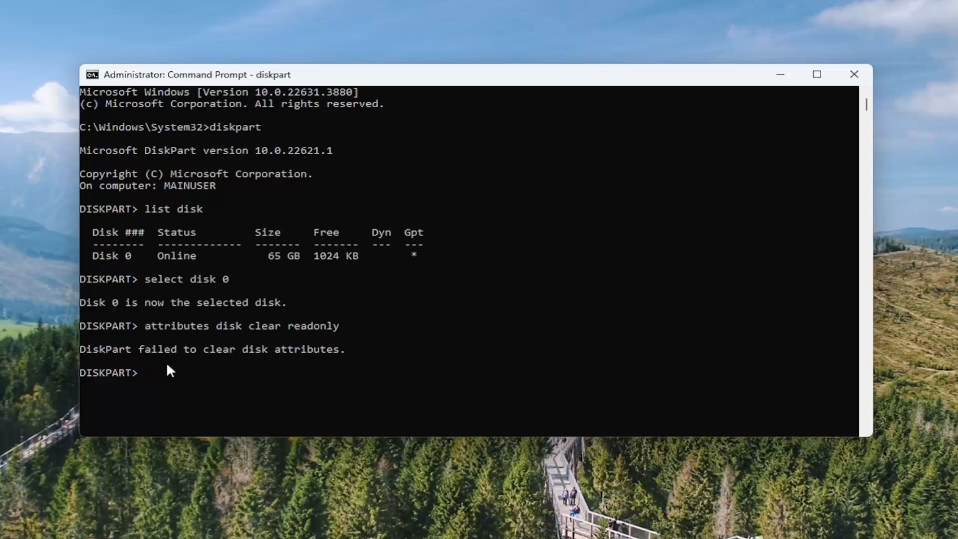
mouse_move(111, 348)
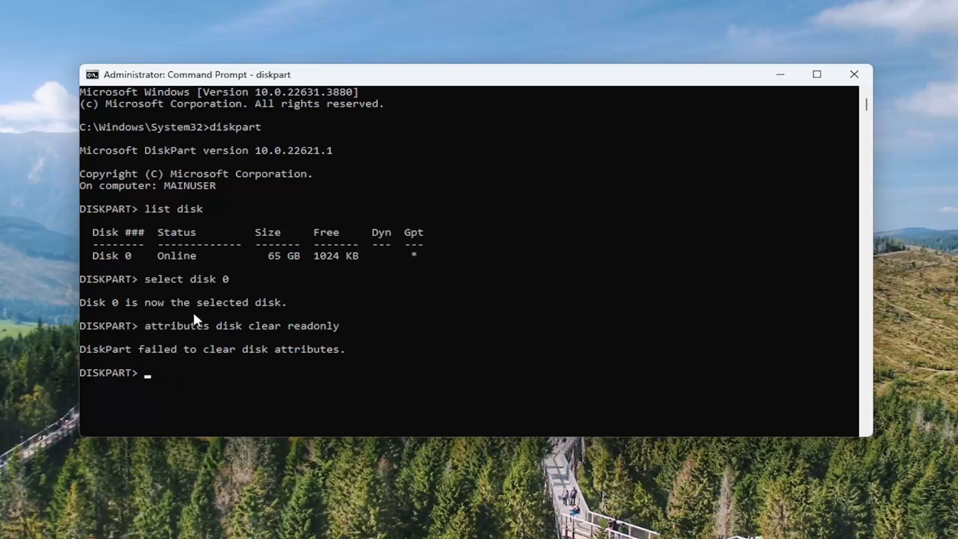
mouse_move(153, 362)
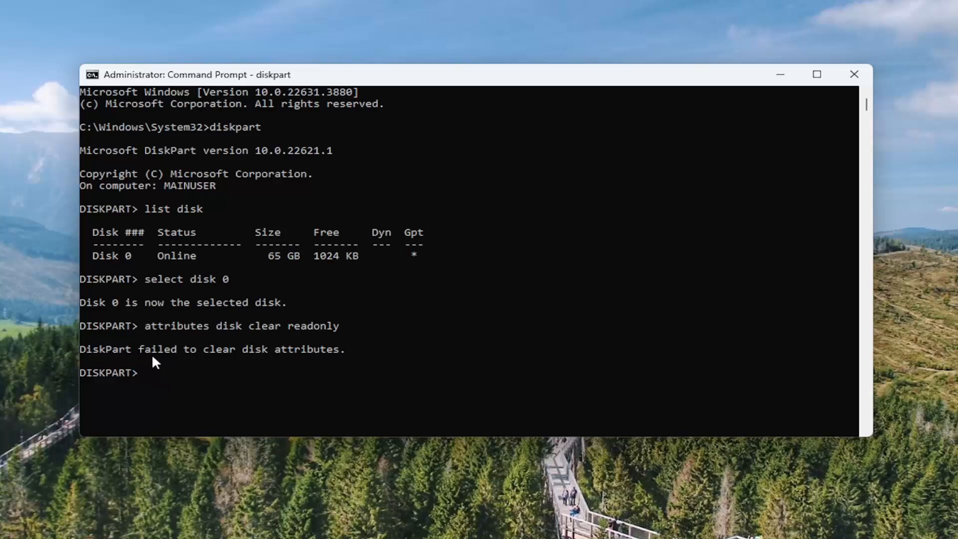
mouse_move(113, 328)
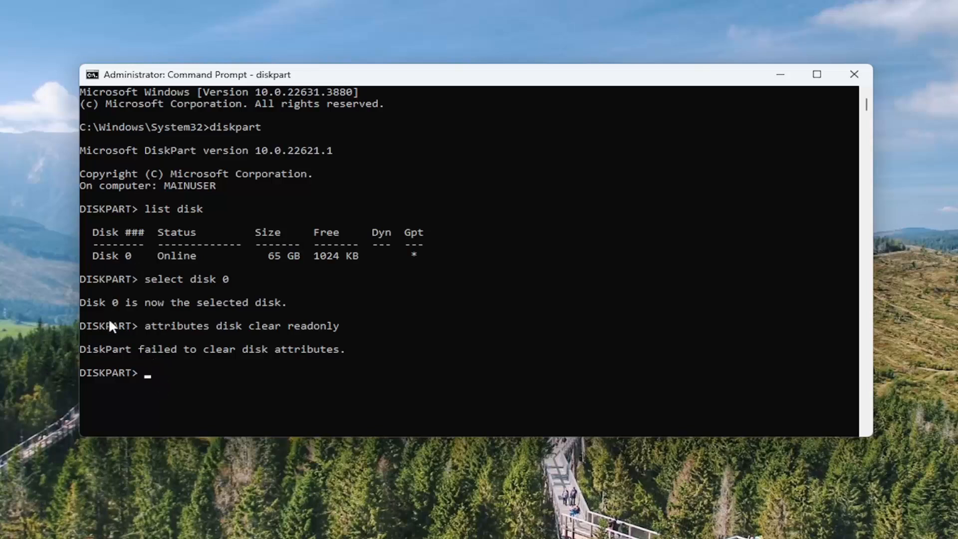
mouse_move(154, 288)
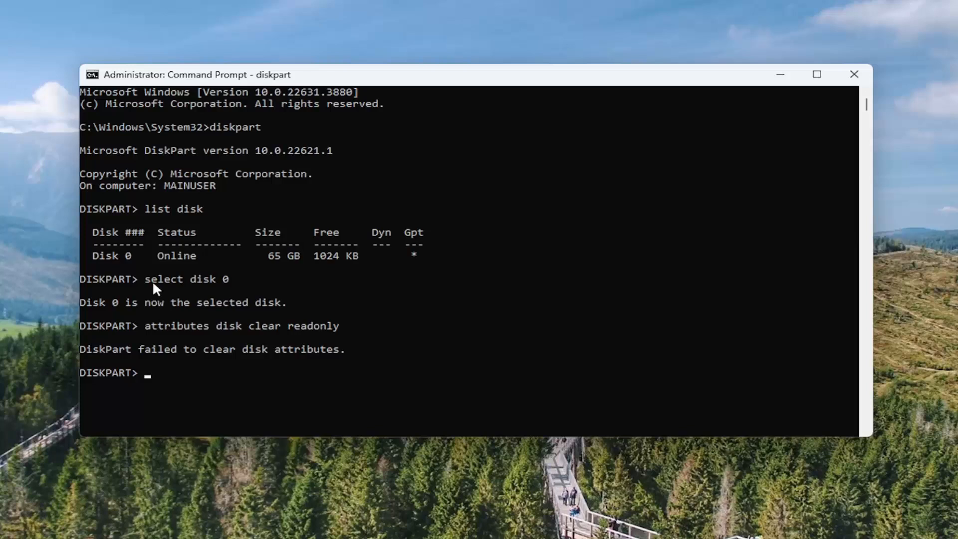
mouse_move(163, 397)
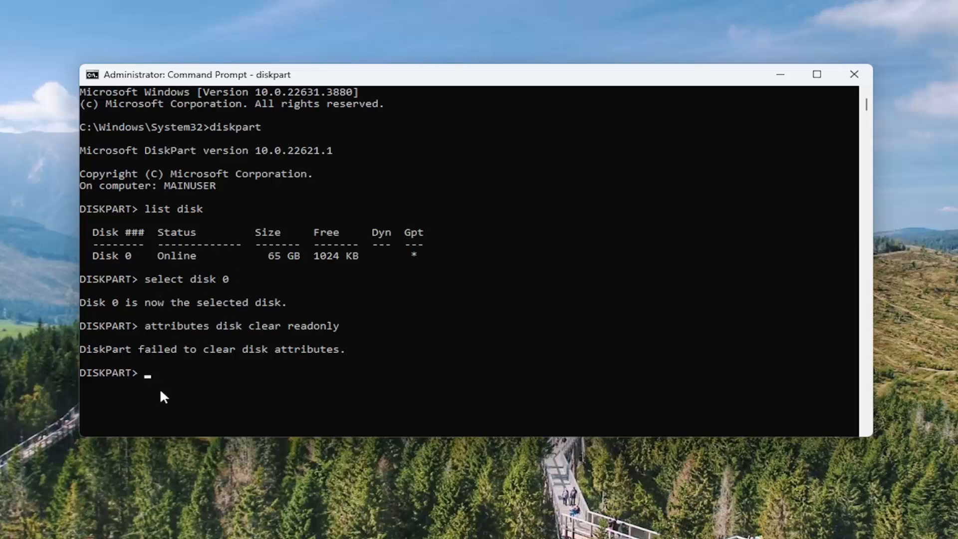
mouse_move(749, 109)
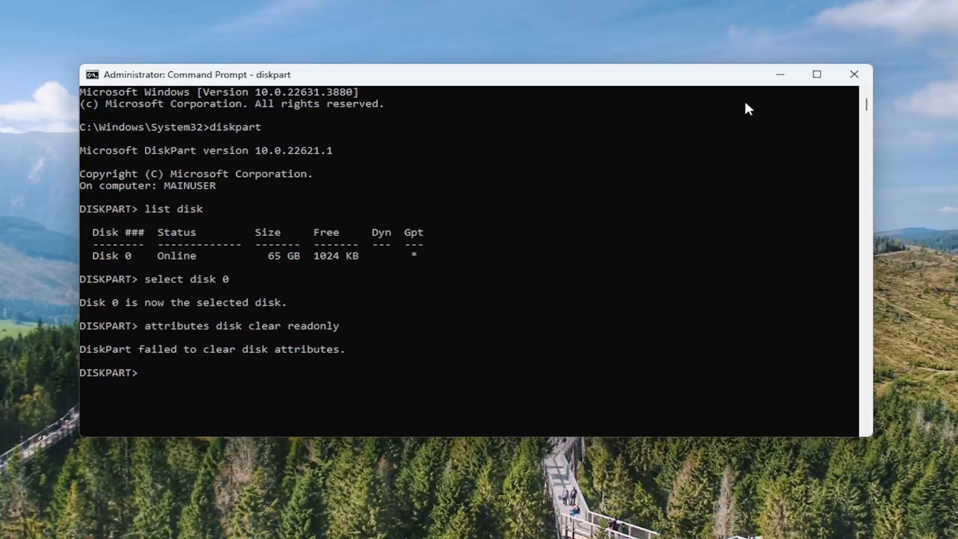